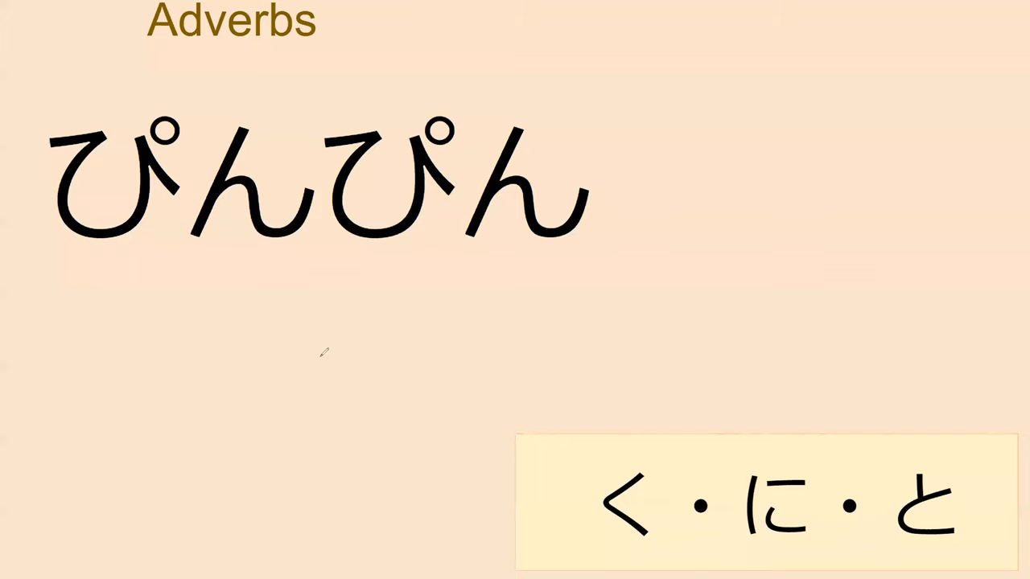
Underline ぴんぴん on the Adverbs slide with an orange ink stroke
drag(64, 291, 644, 254)
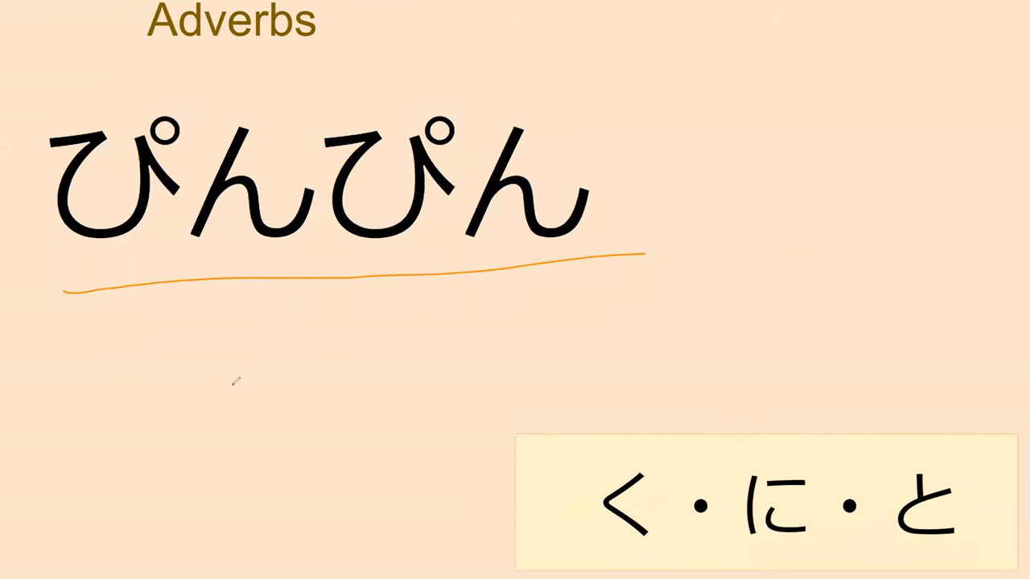
mouse_move(256, 316)
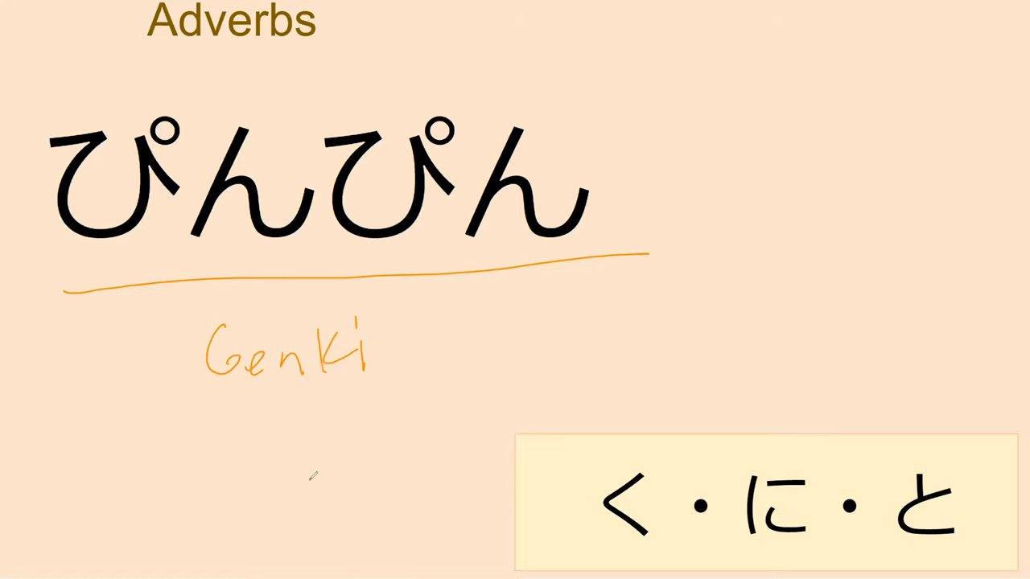
mouse_move(562, 493)
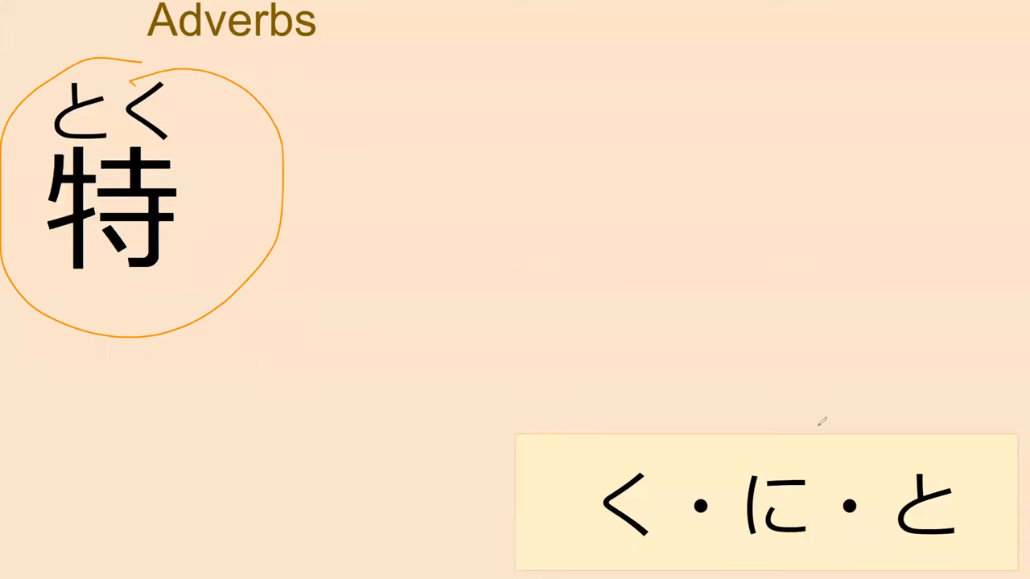
Draw an ink annotation stroke near the circled kanji 特 and its reading とく
drag(821, 422, 716, 515)
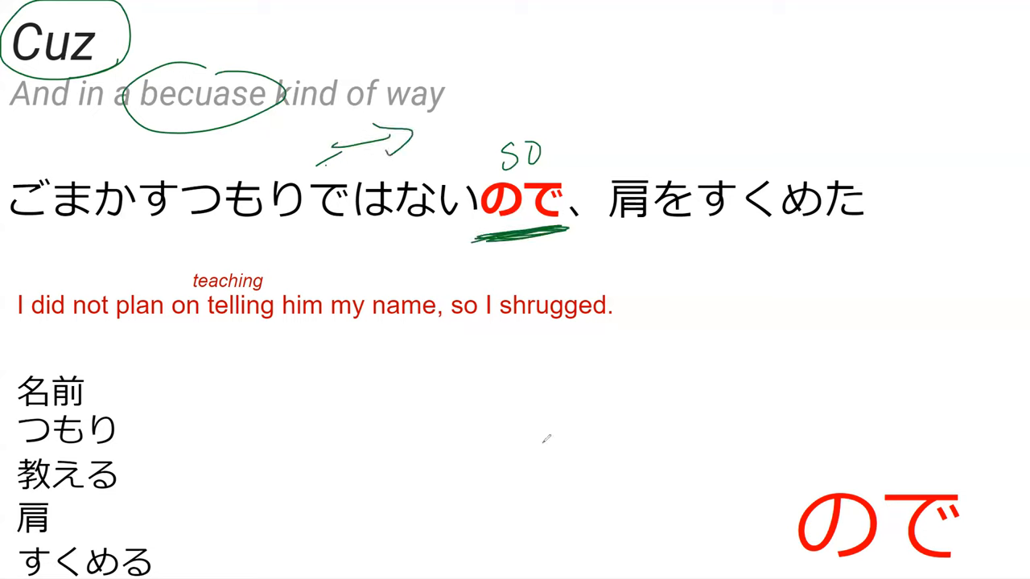
text(お)
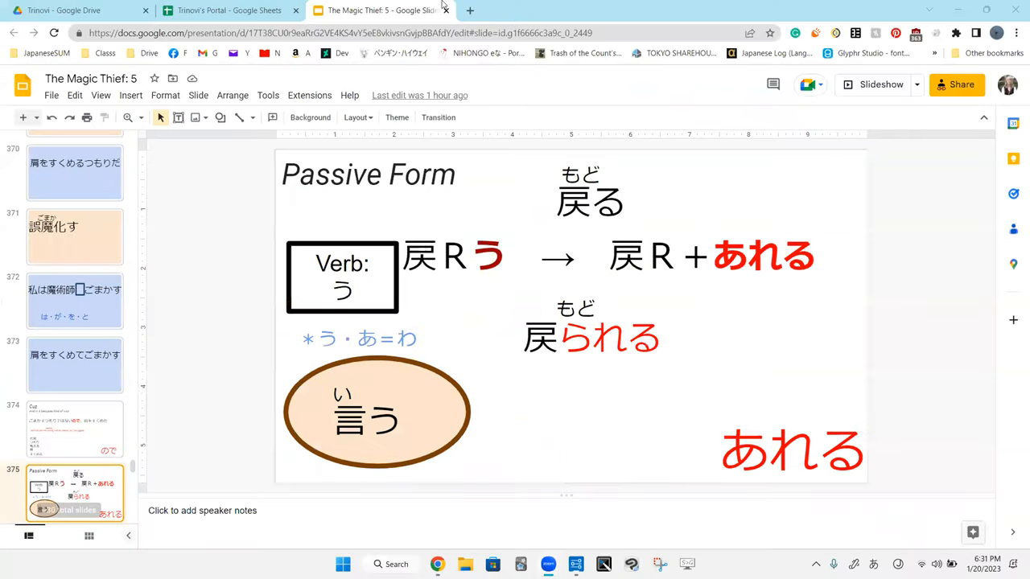
mouse_move(496, 503)
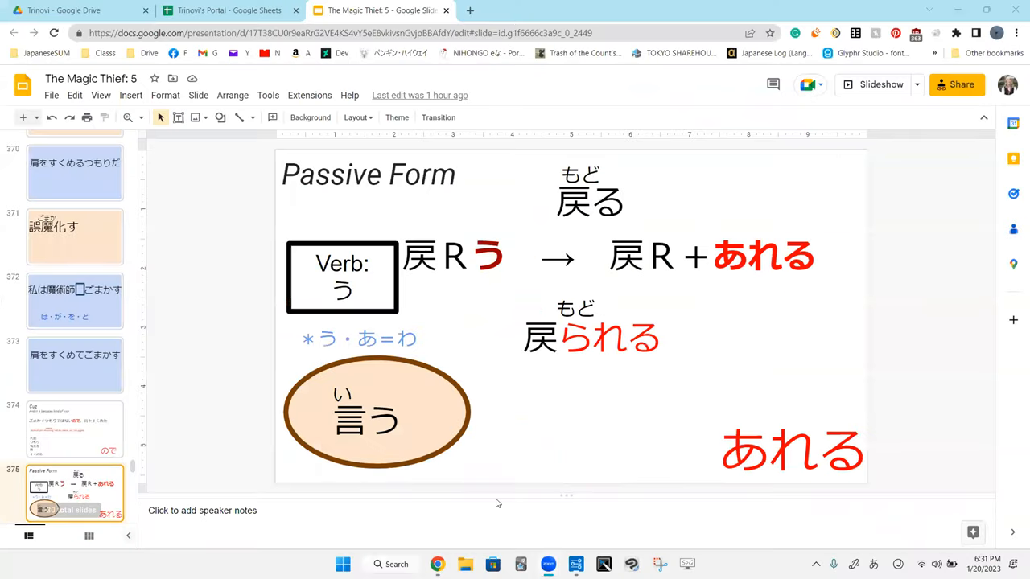